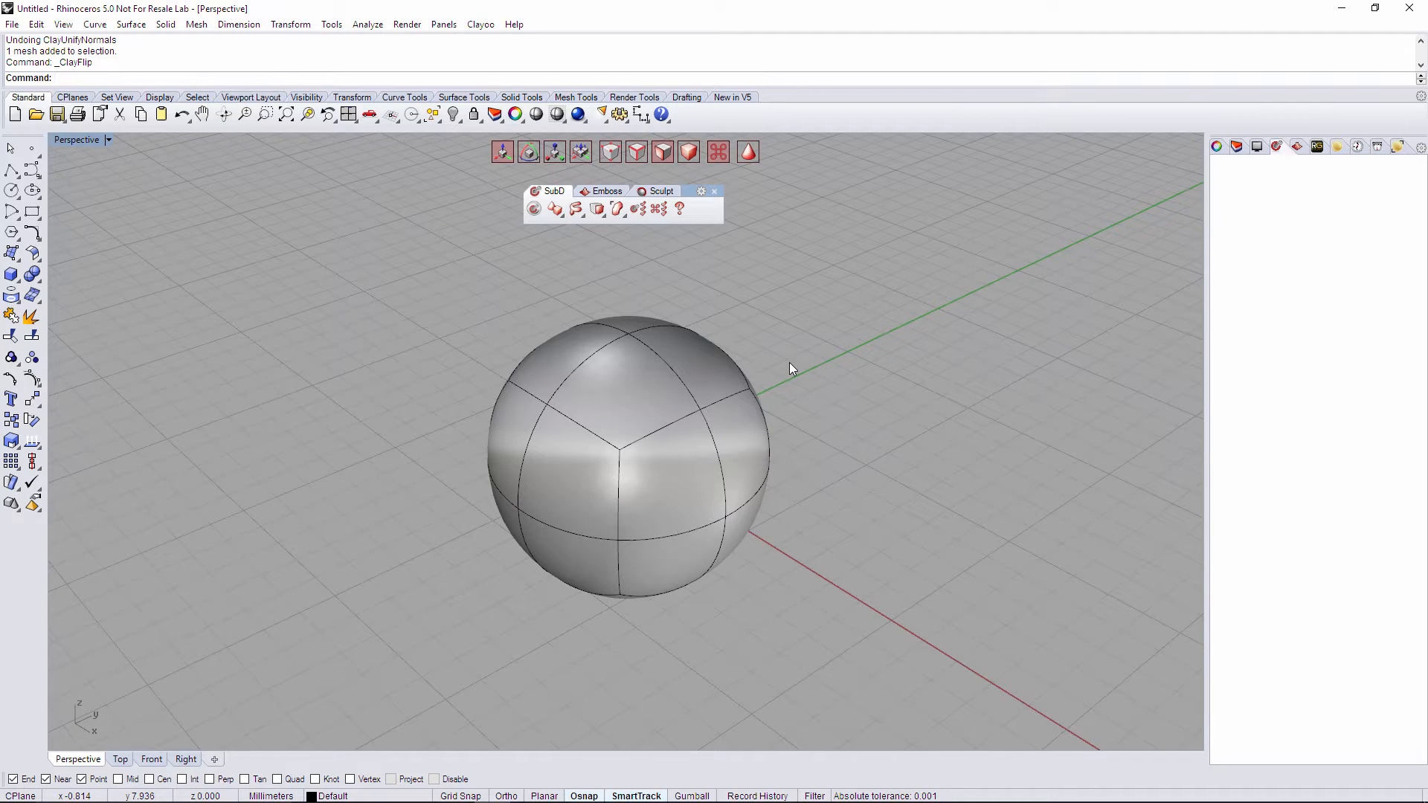
mouse_move(686, 311)
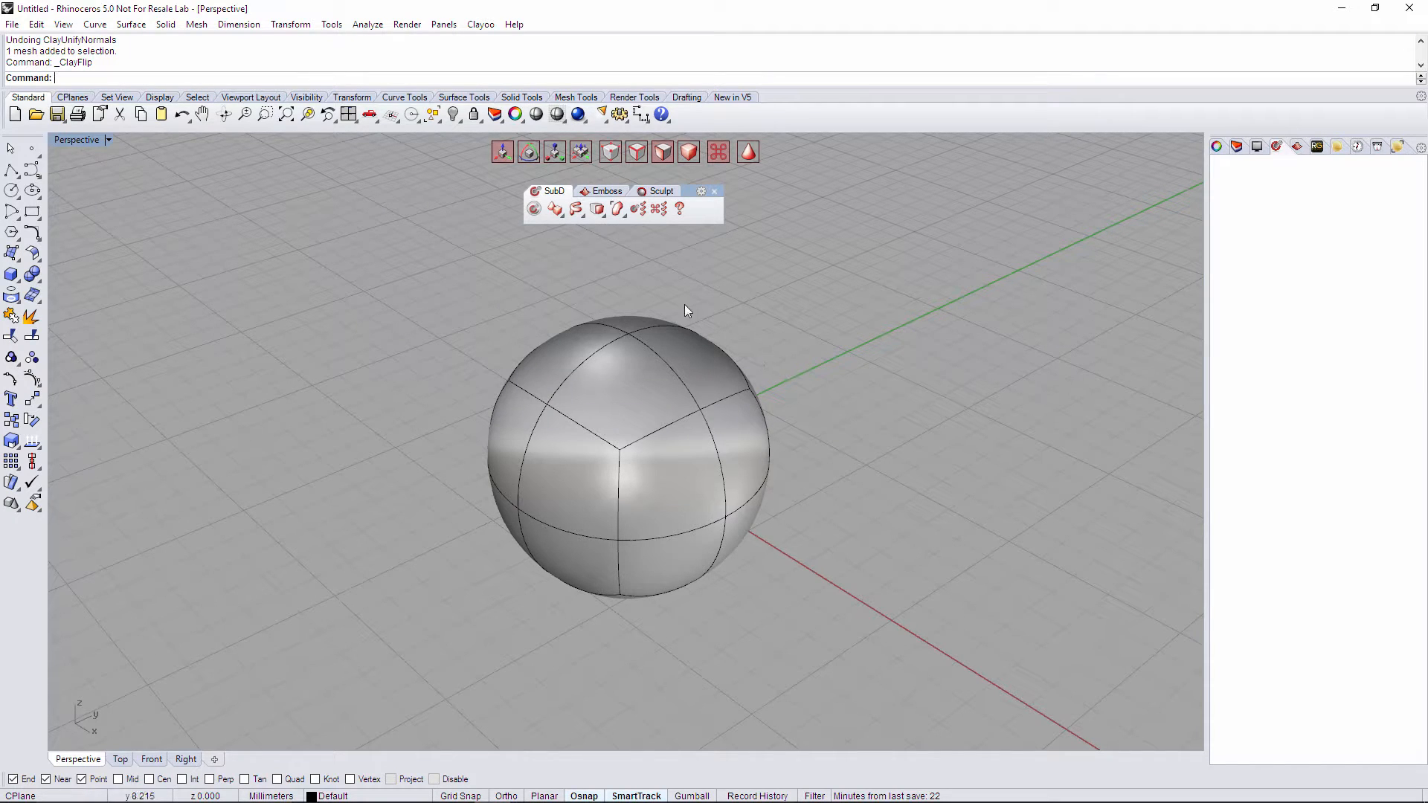
Flip the normal of one front face with ClayFlip, leaving a sunken inverted patch on the sphere.
left_click(597, 208)
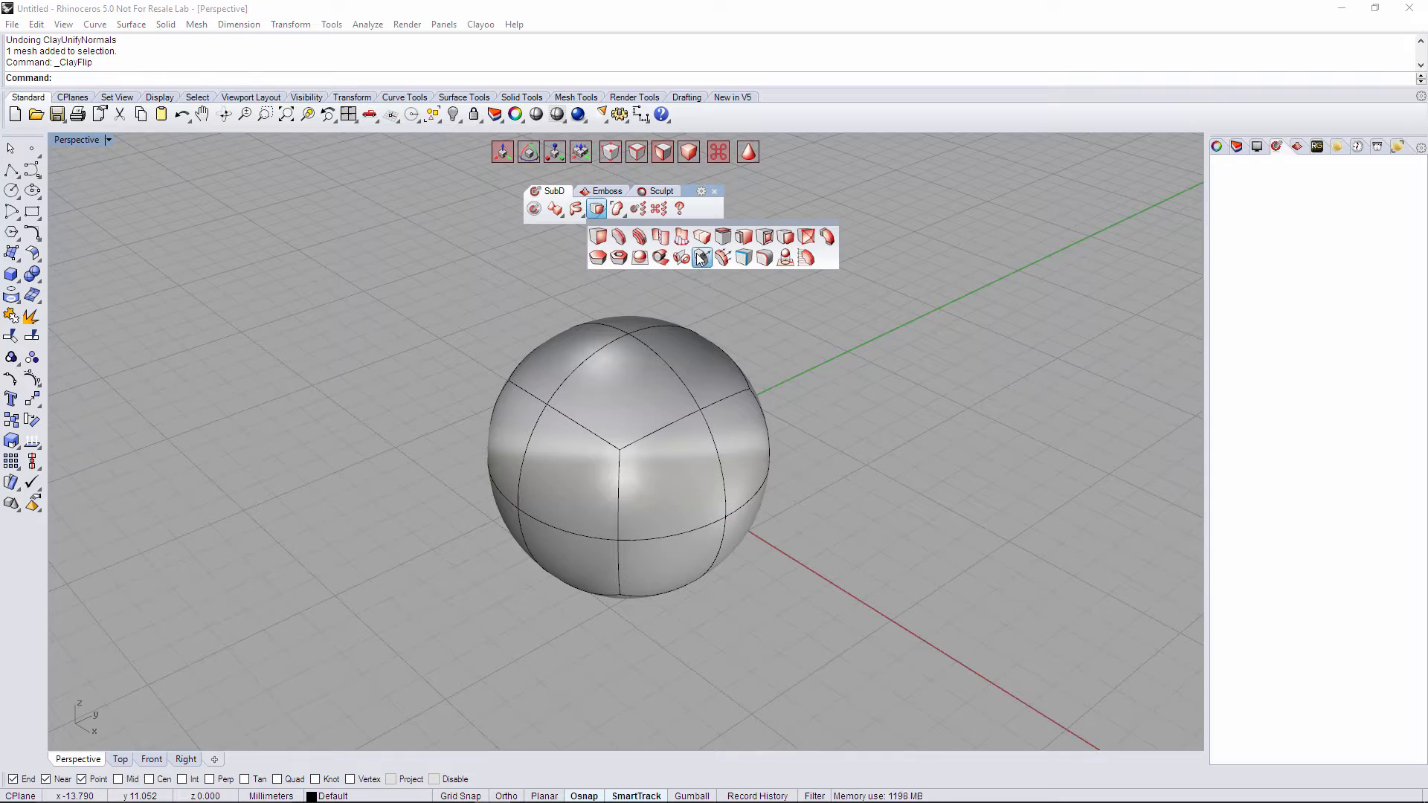
mouse_move(721, 257)
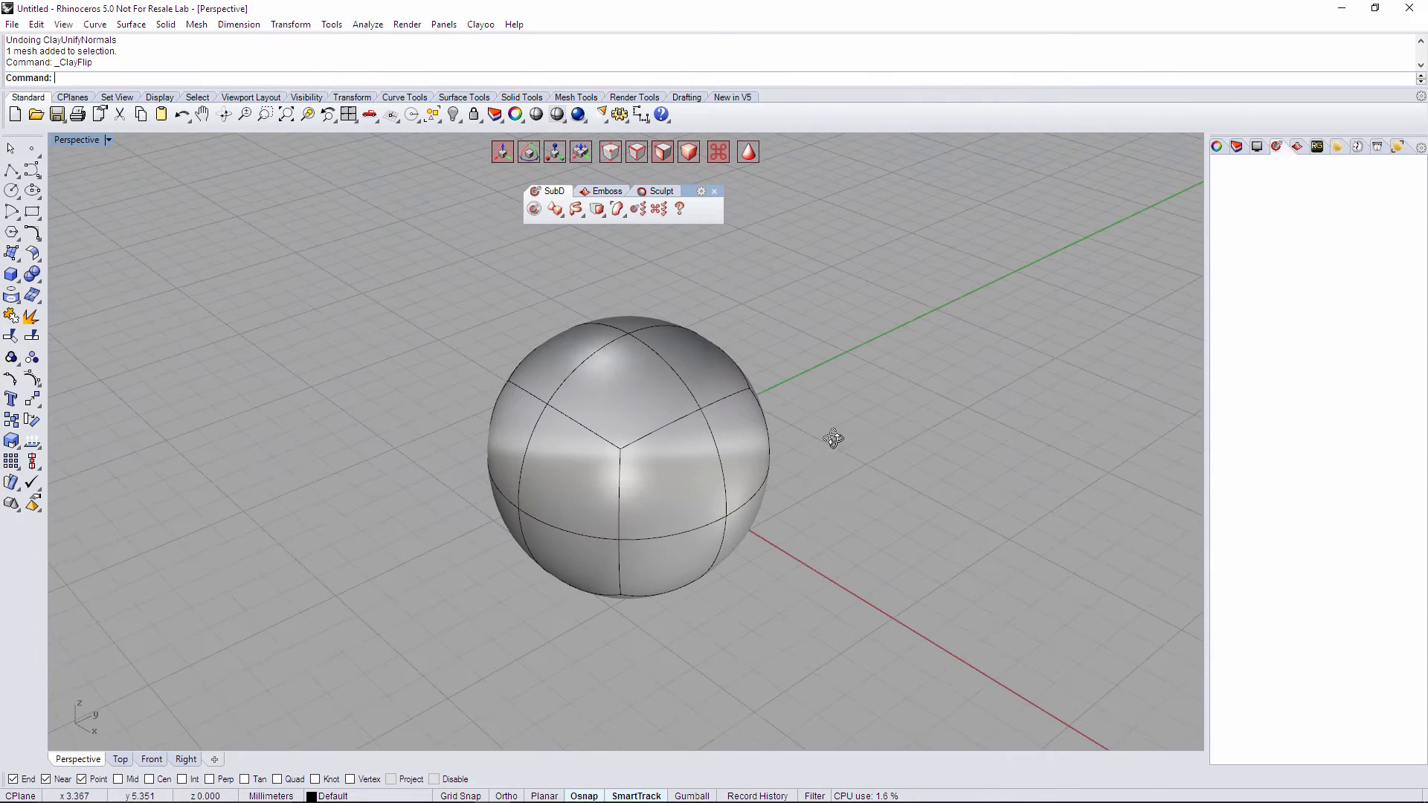
left_click(651, 455)
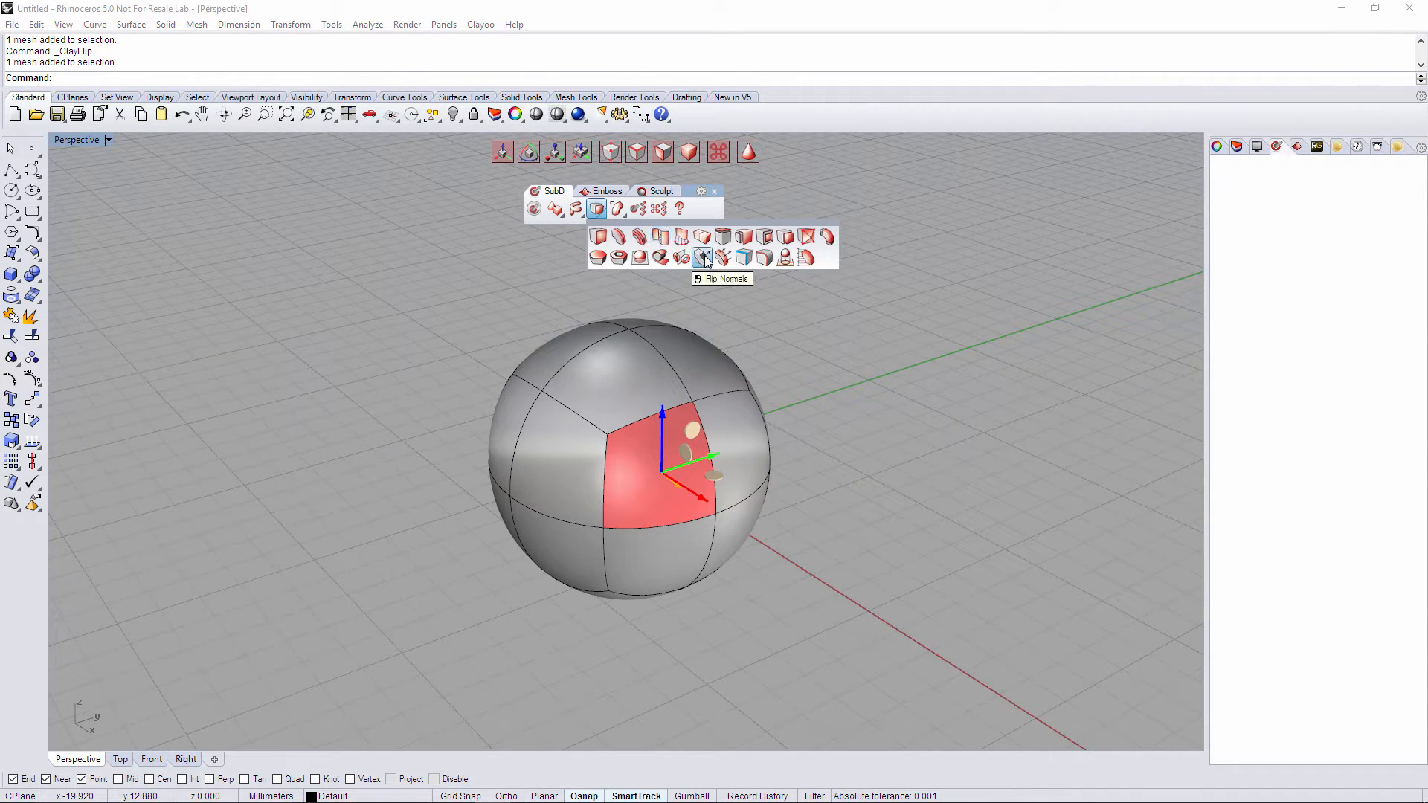
left_click(703, 258)
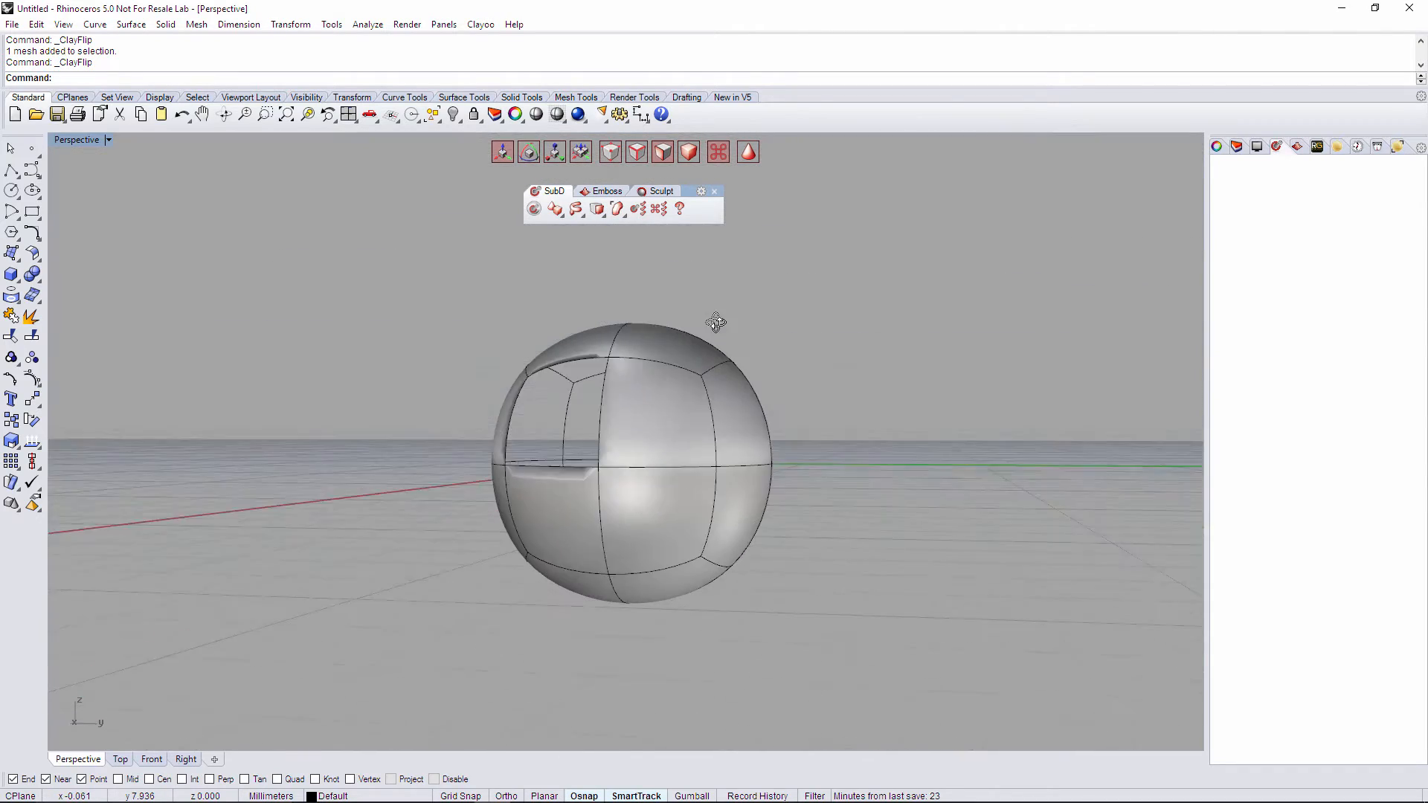
left_click_drag(715, 323, 747, 483)
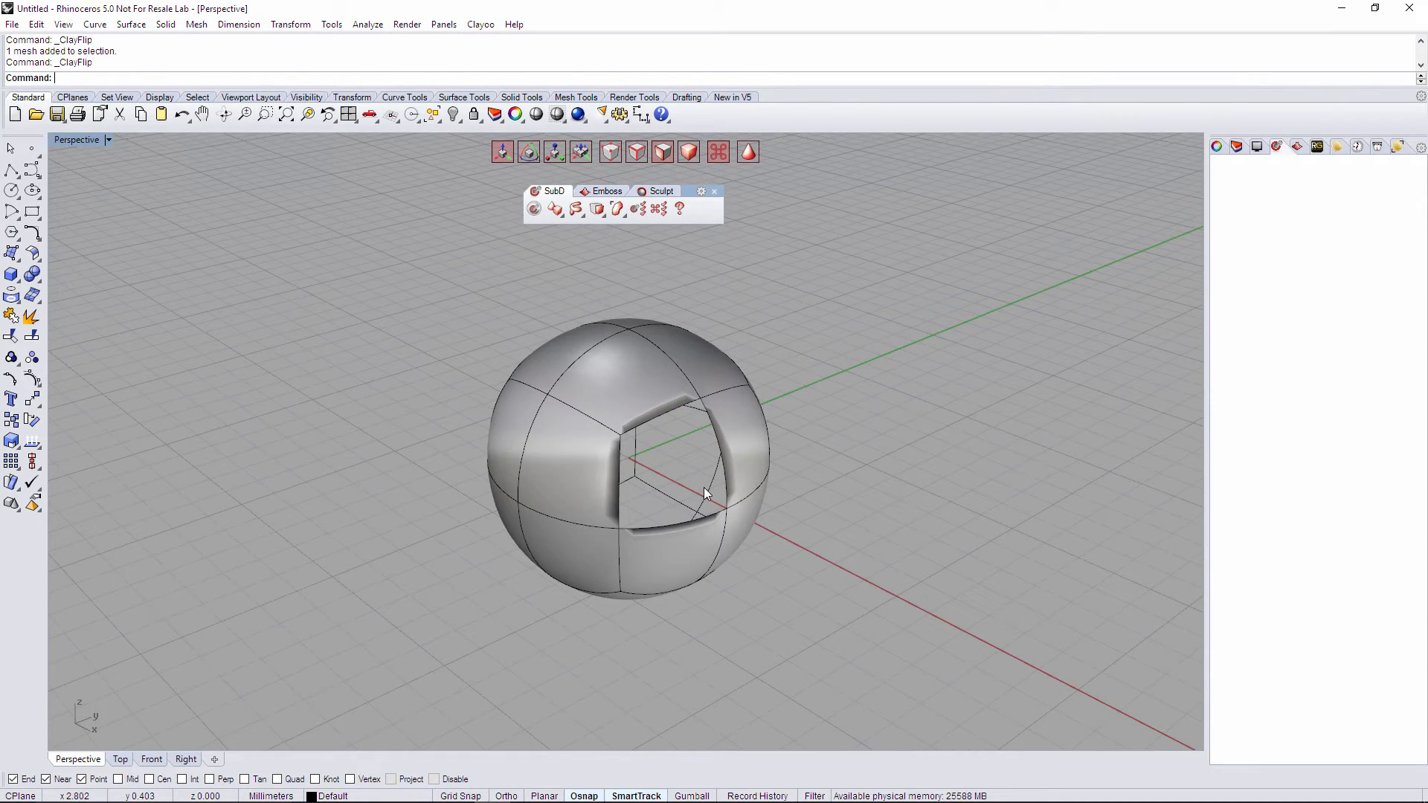
left_click_drag(701, 492, 596, 469)
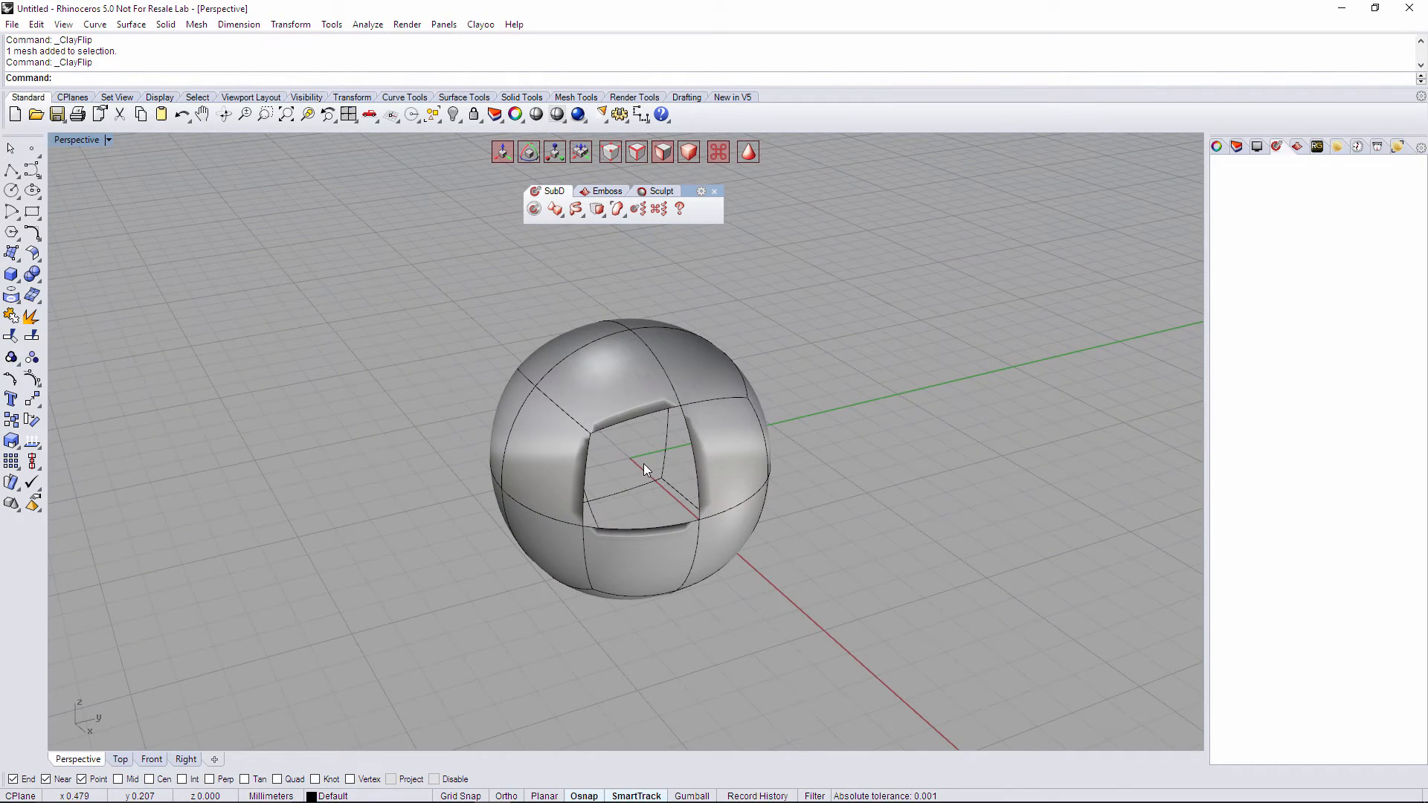
Unify the sphere mesh's normals with ClayUnifyNormals, closing the recessed opening.
left_click(719, 411)
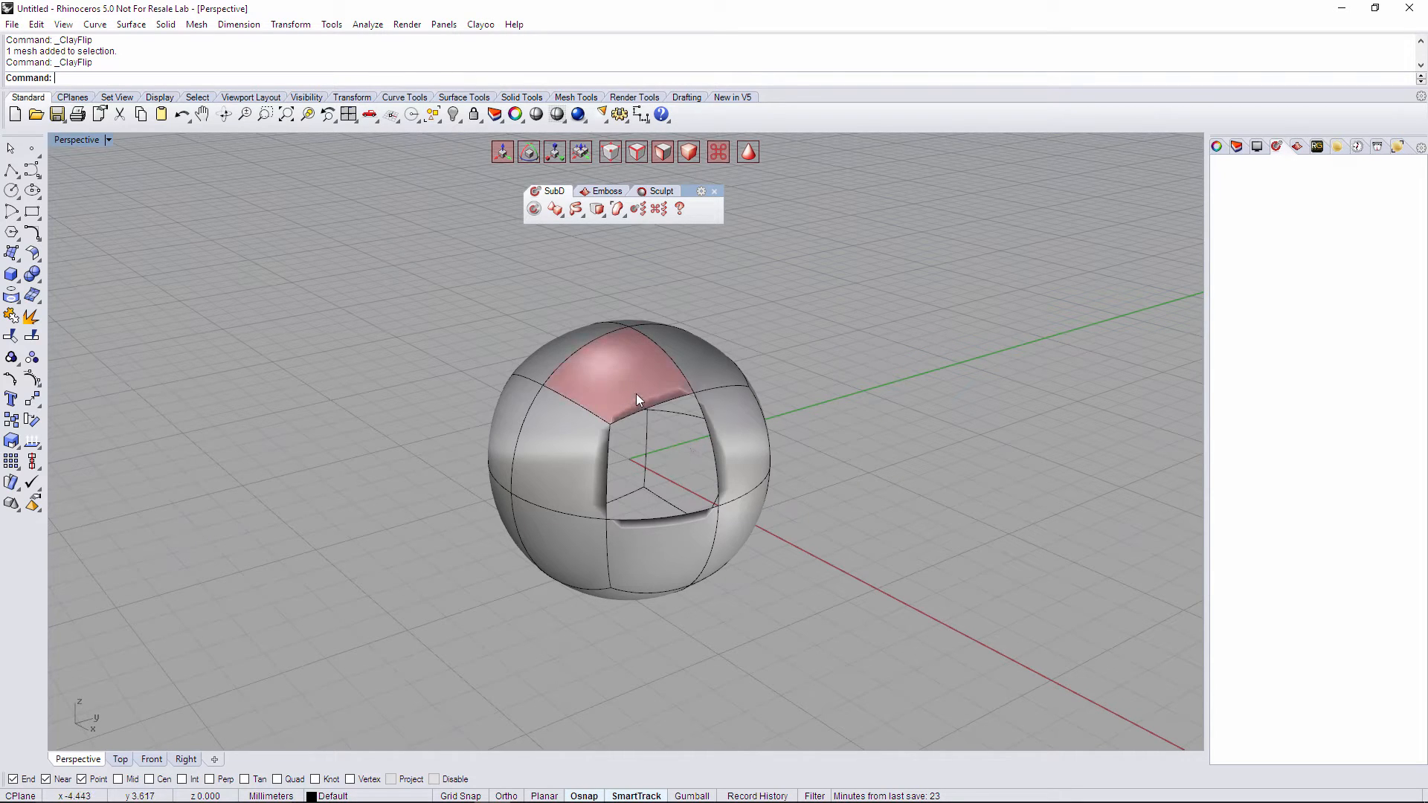
left_click(596, 209)
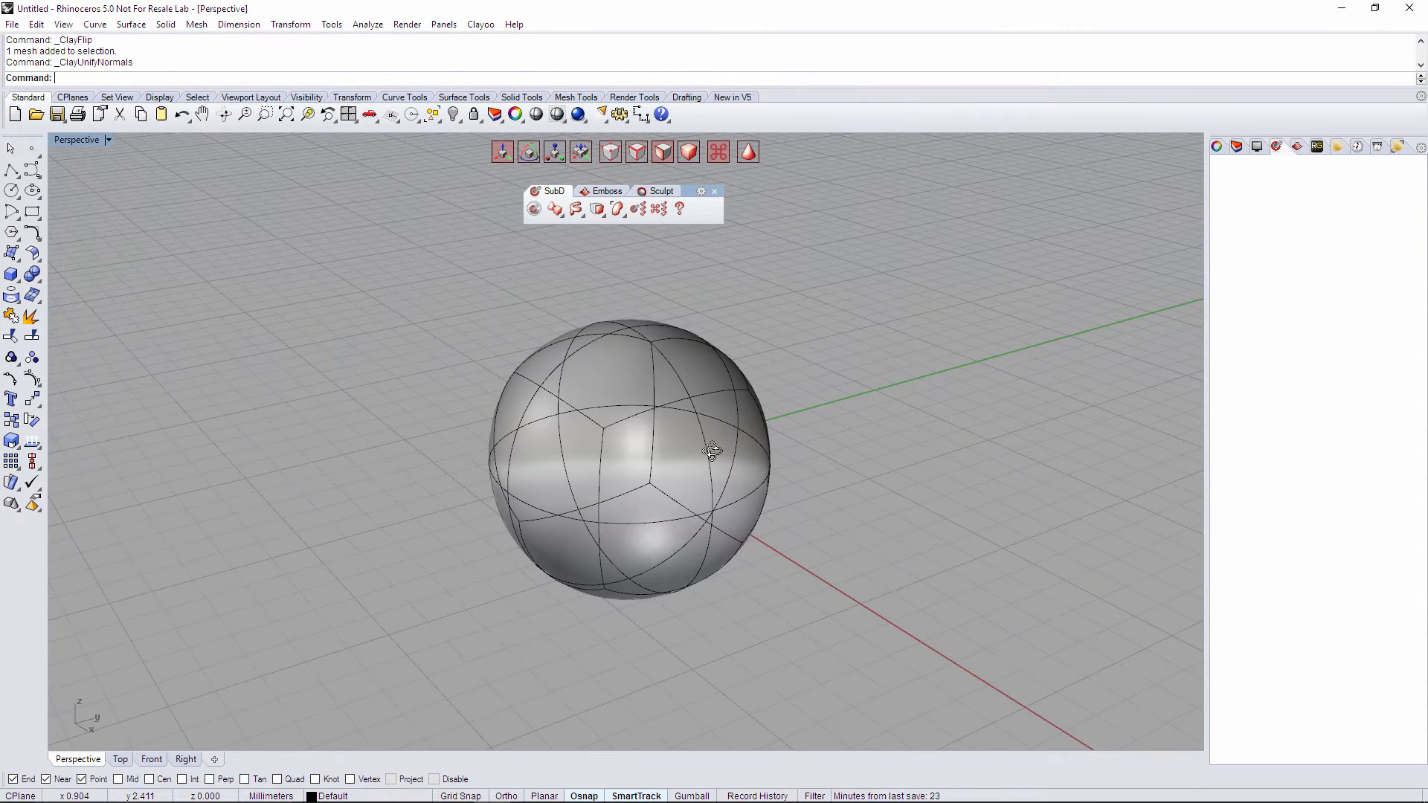
mouse_move(711, 437)
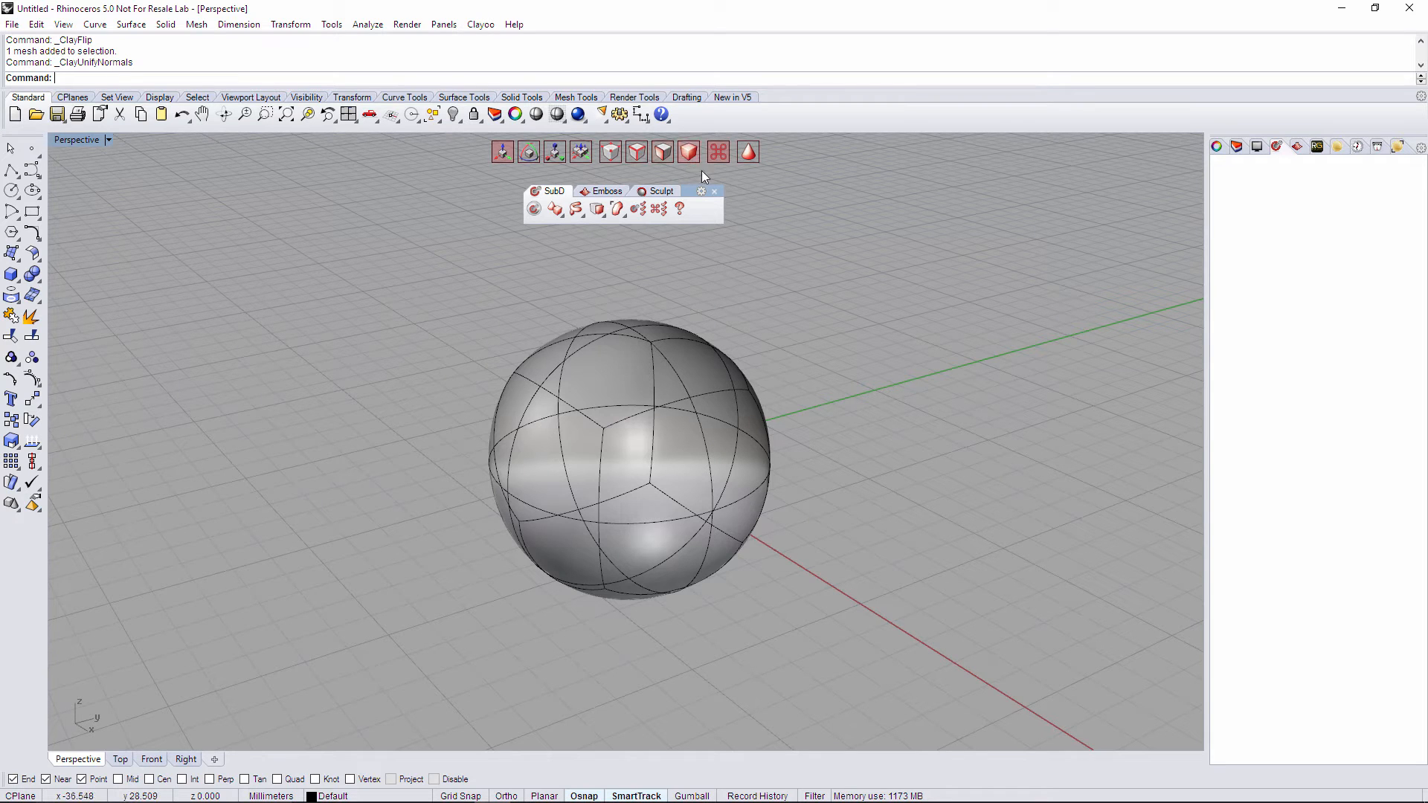
Select the whole unified sphere and bring up the SubD tools to flip all its normals.
left_click(627, 464)
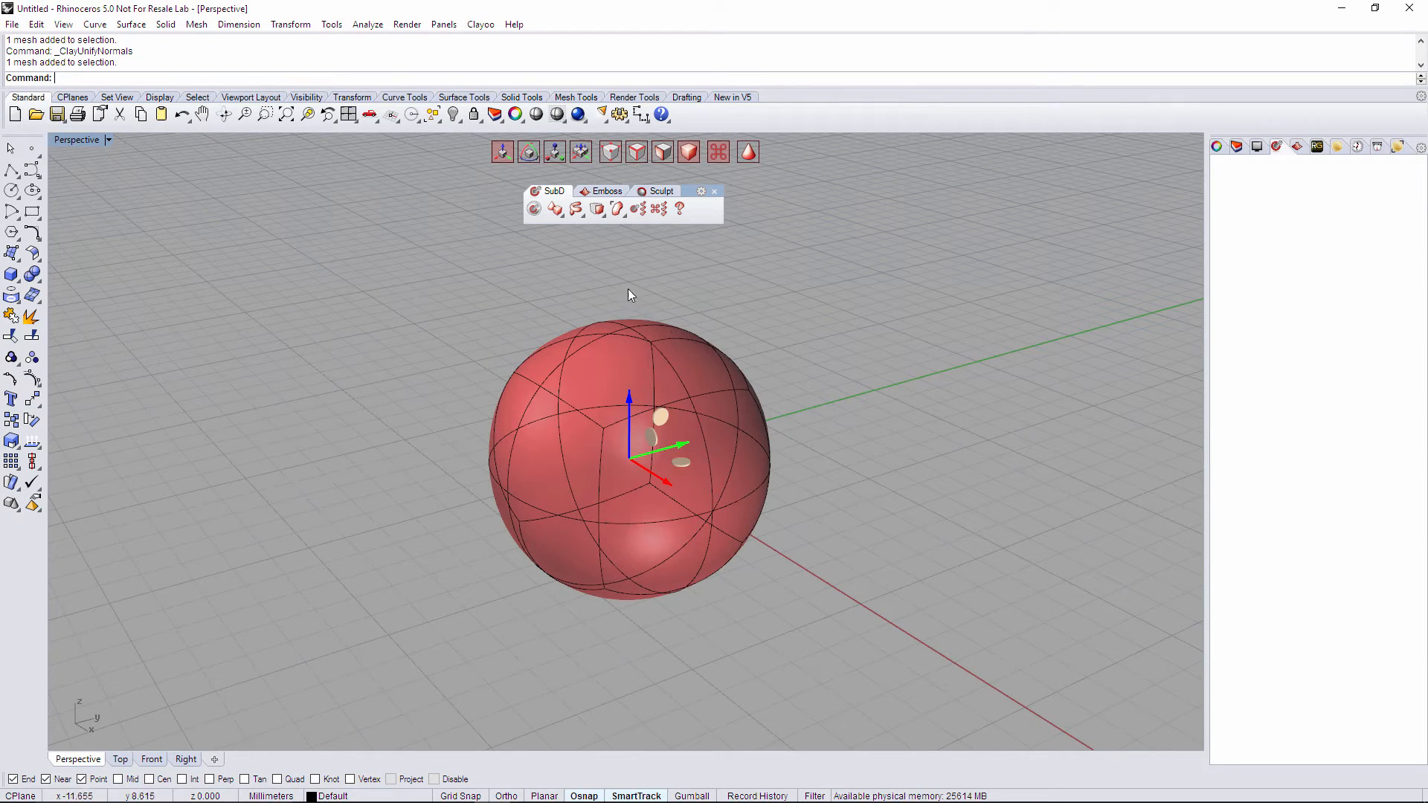
left_click(596, 208)
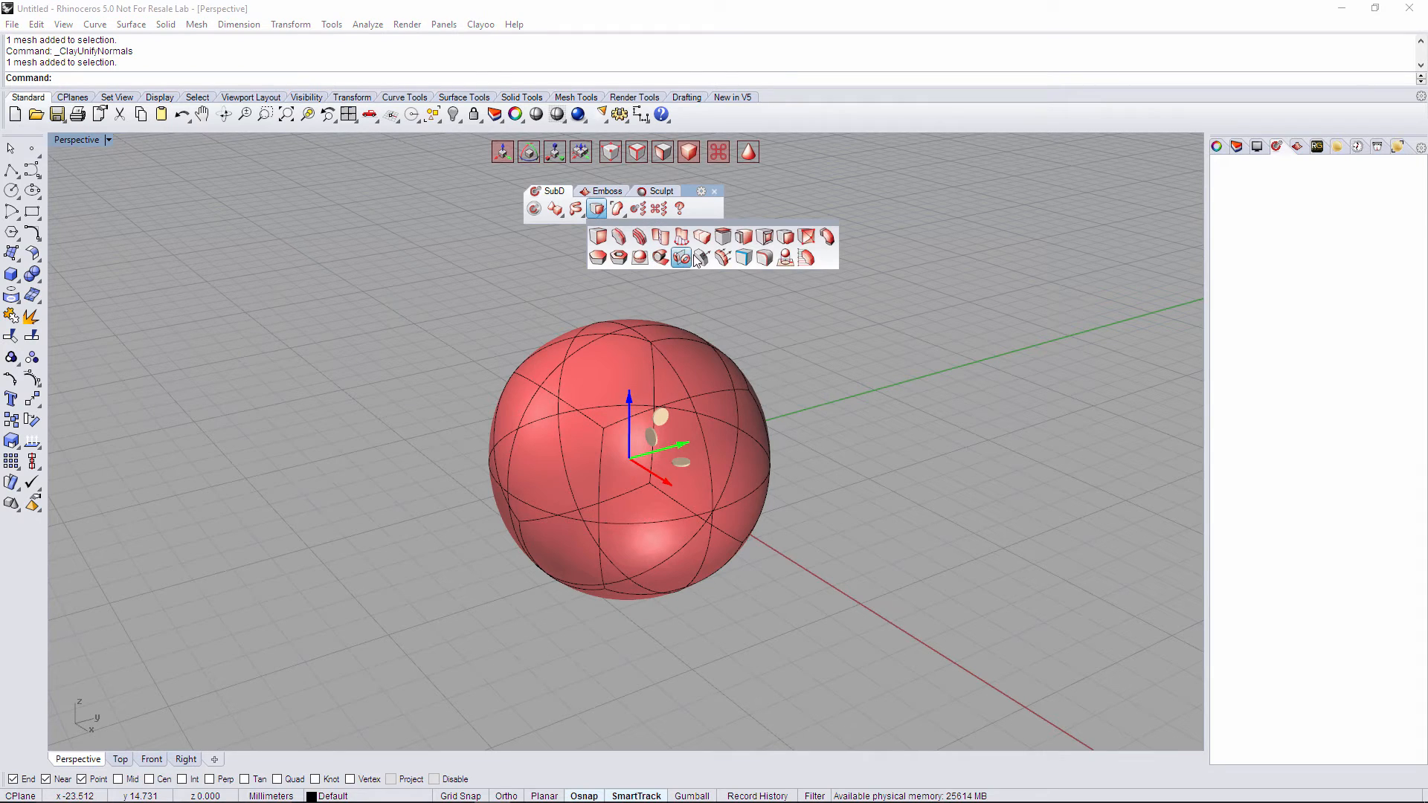
mouse_move(701, 257)
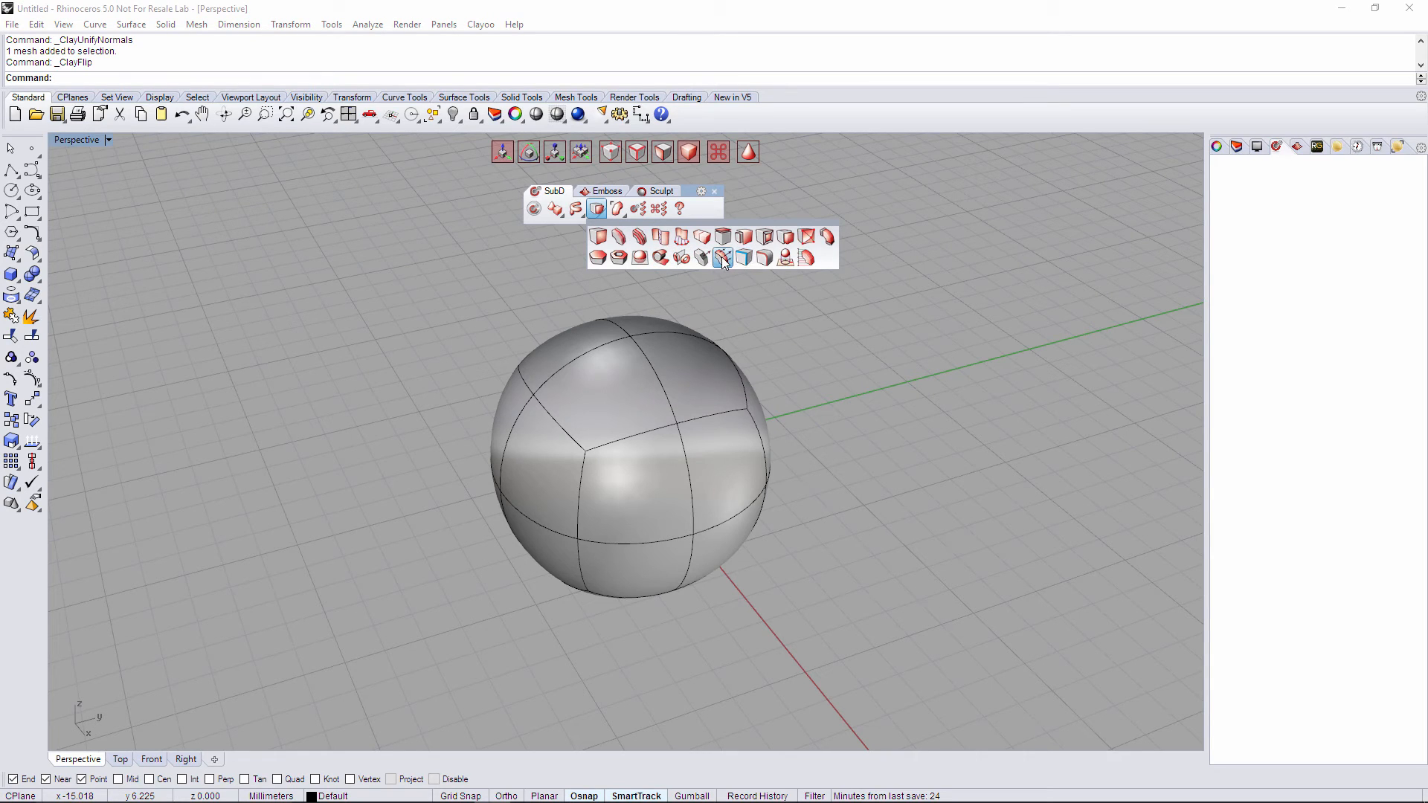
mouse_move(722, 259)
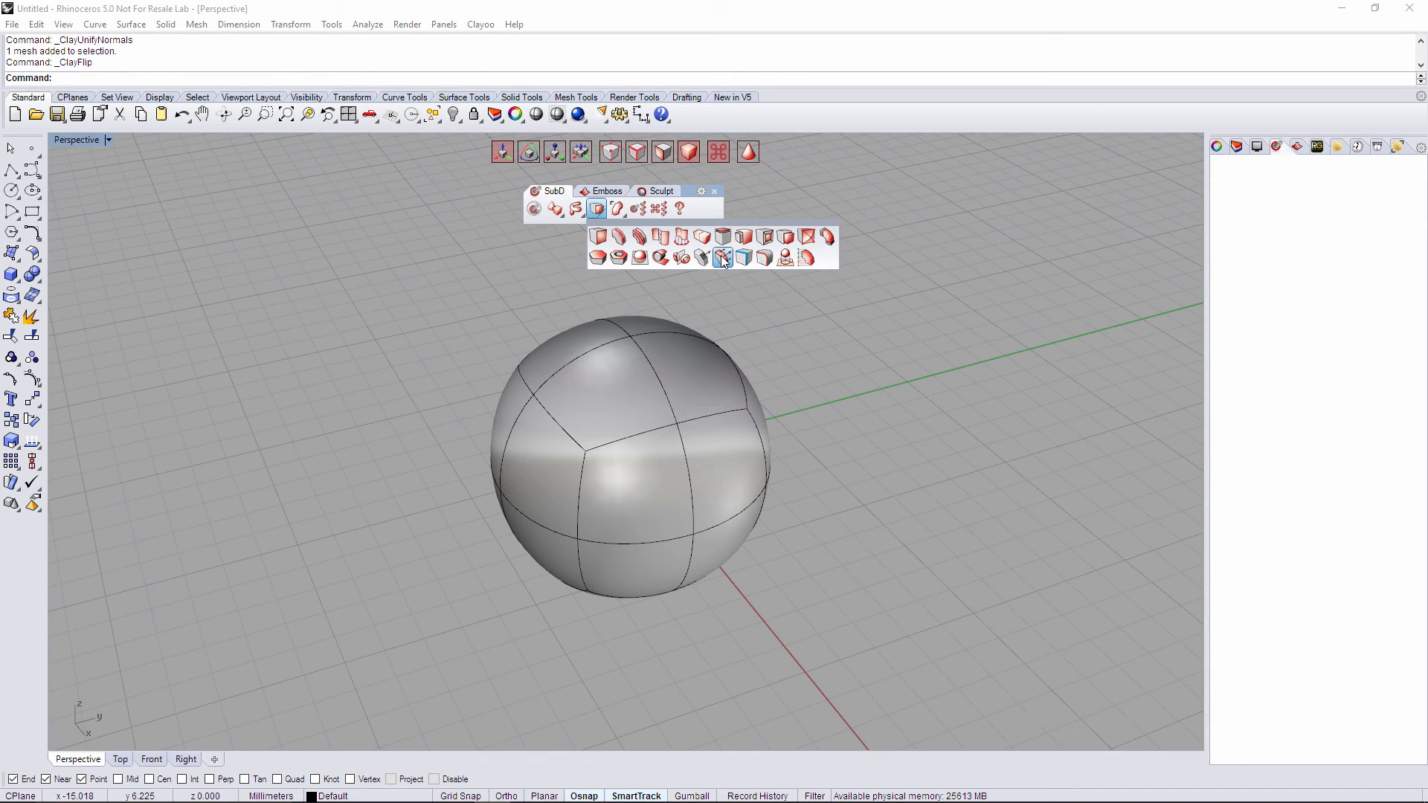
mouse_move(700, 258)
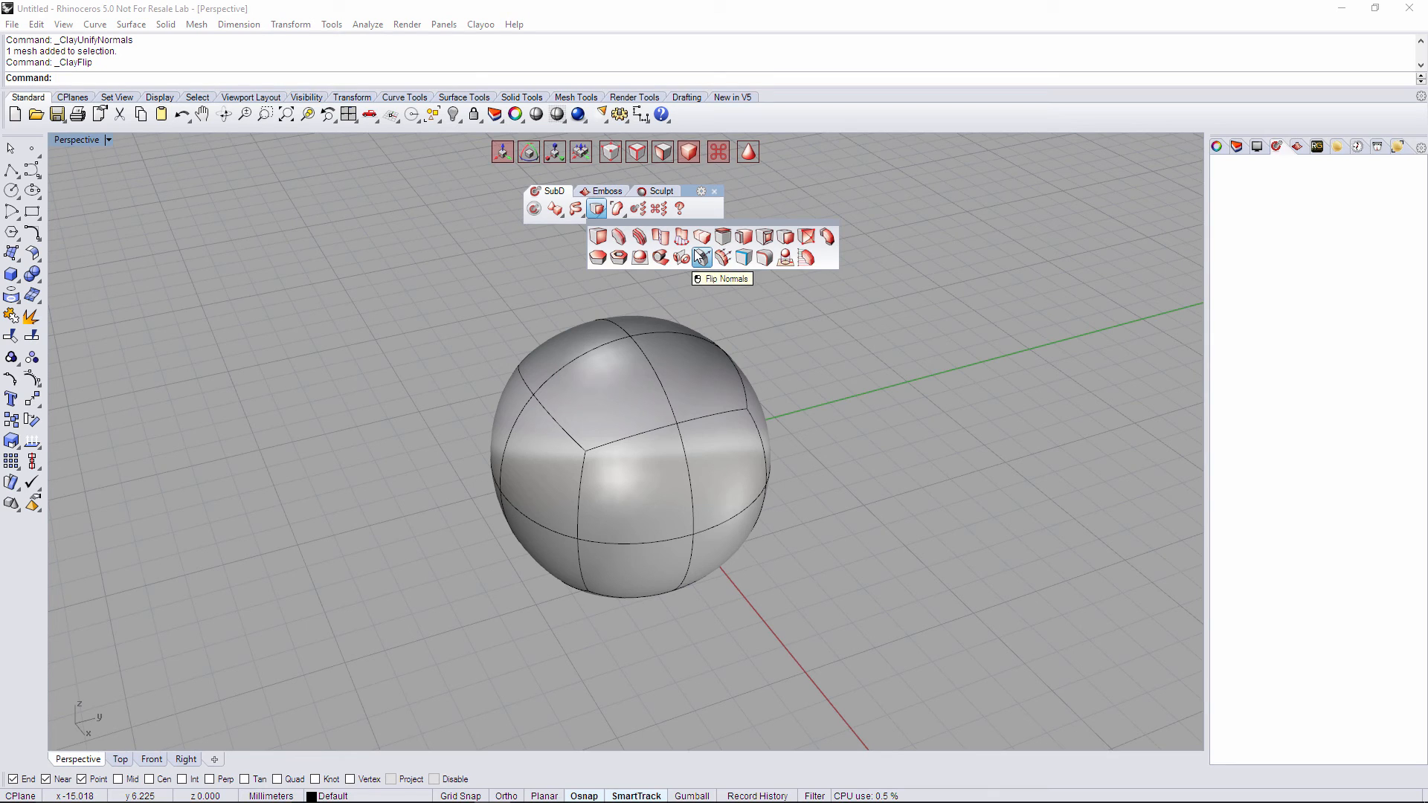